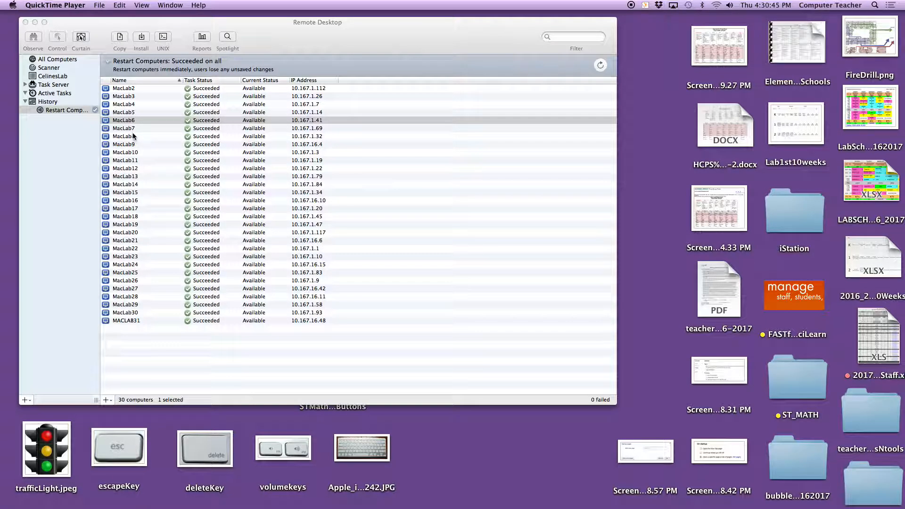
Select MacLab7 in the Restart Computers history list of lab Macs.
{"action": "left_click", "coordinate": [123, 120]}
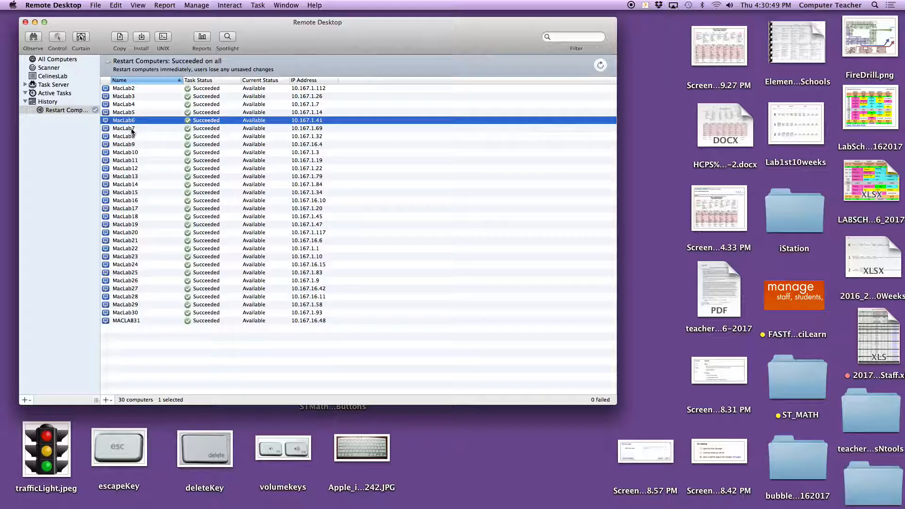
{"action": "left_click", "coordinate": [124, 127]}
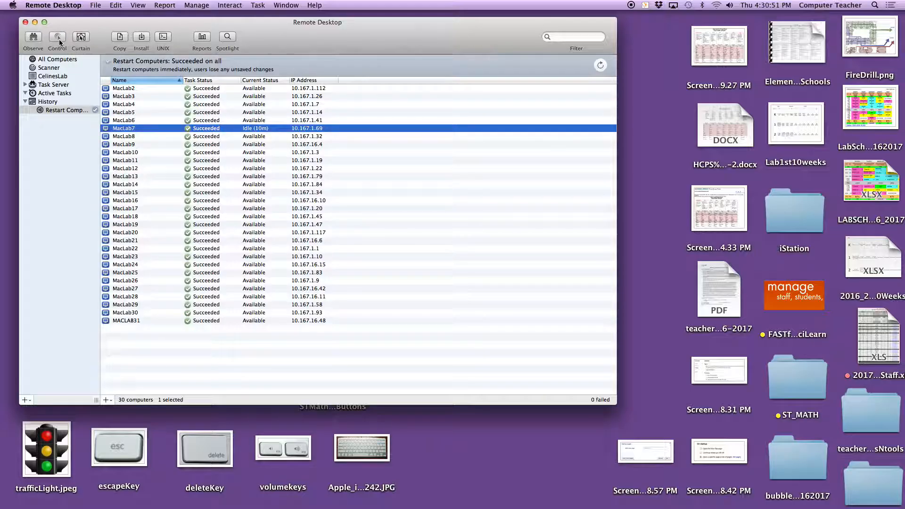
Take control of MacLab7 remotely and quit Google Chrome, leaving its desktop showing.
{"action": "left_click", "coordinate": [57, 37]}
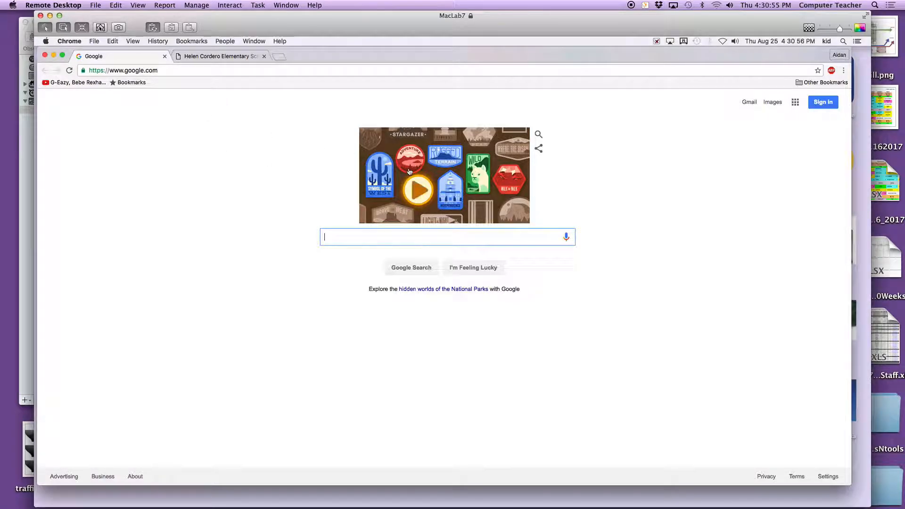
{"action": "mouse_move", "coordinate": [271, 118]}
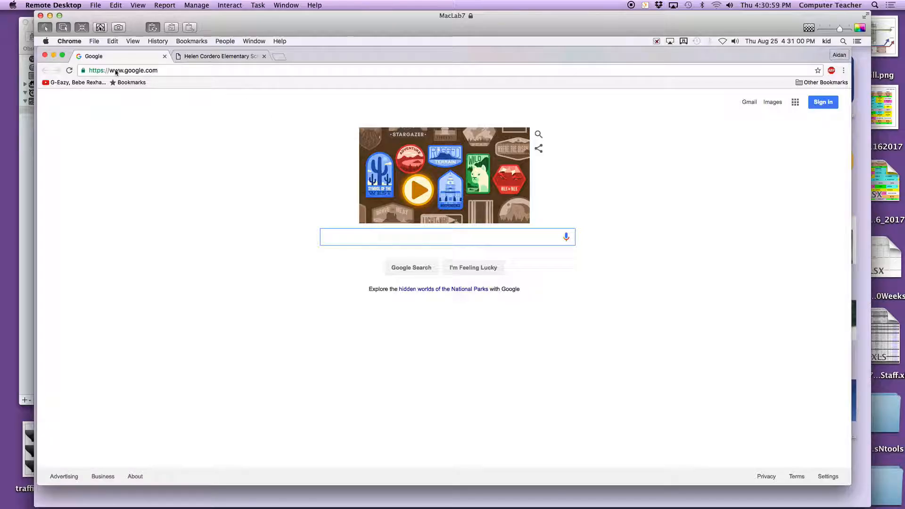
{"action": "left_click", "coordinate": [219, 56]}
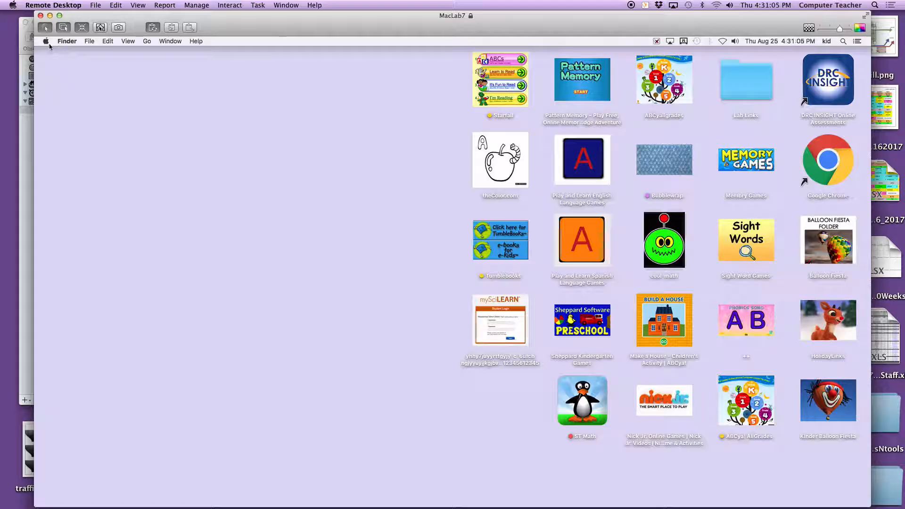
Review Users & Groups Login Options (automatic login as kid), then relaunch Chrome to a new tab.
{"action": "left_click", "coordinate": [46, 40]}
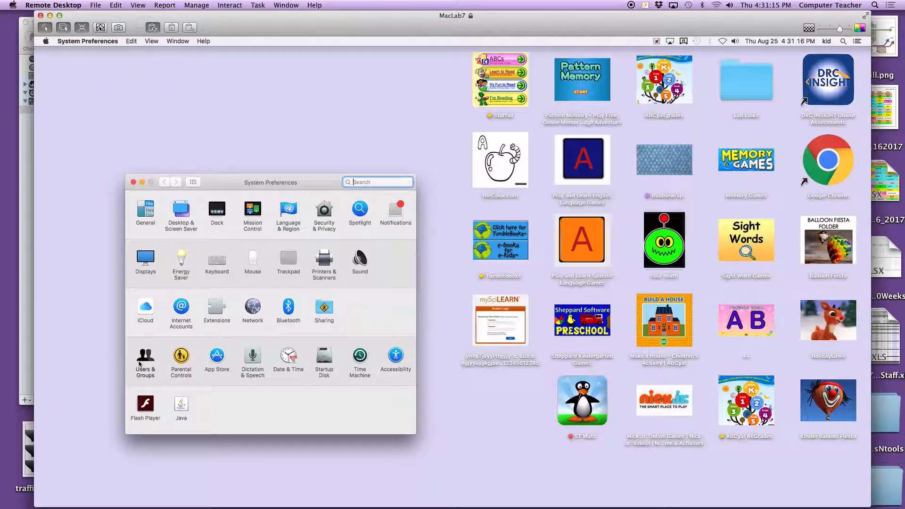
{"action": "left_click", "coordinate": [146, 359]}
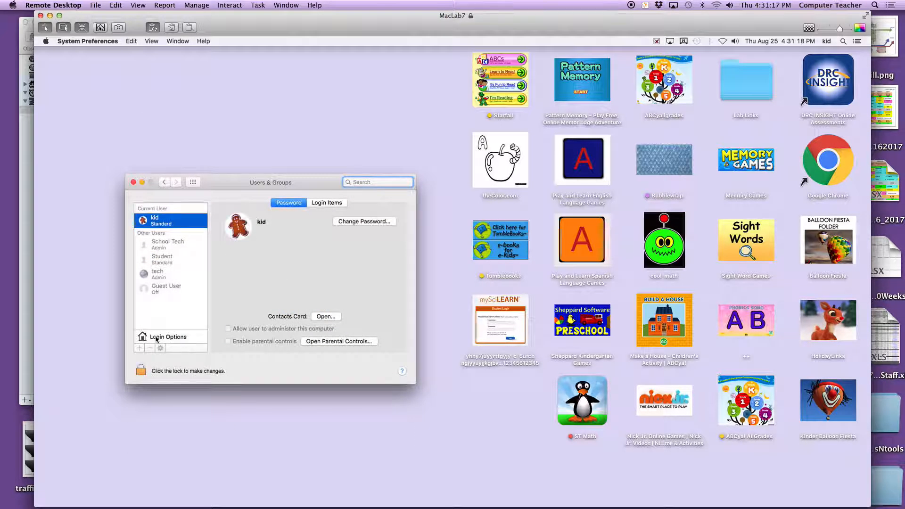
{"action": "left_click", "coordinate": [168, 337]}
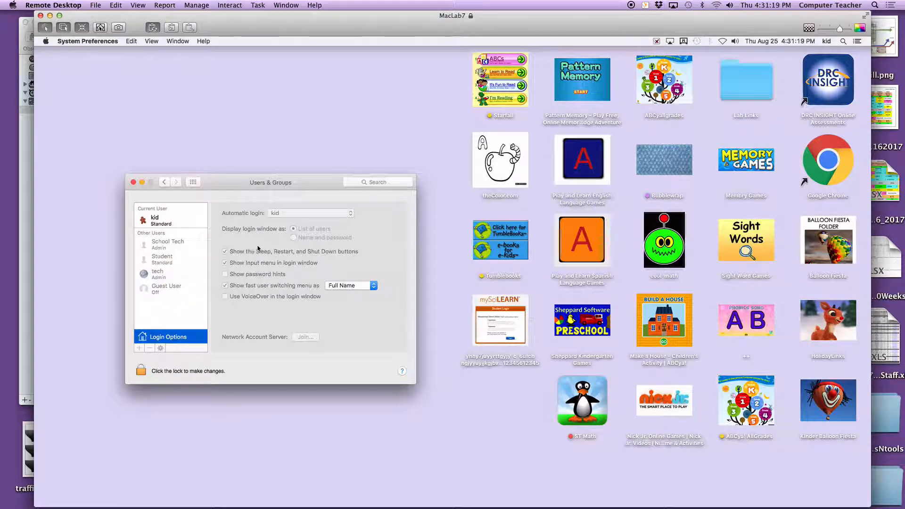
{"action": "left_click", "coordinate": [826, 159]}
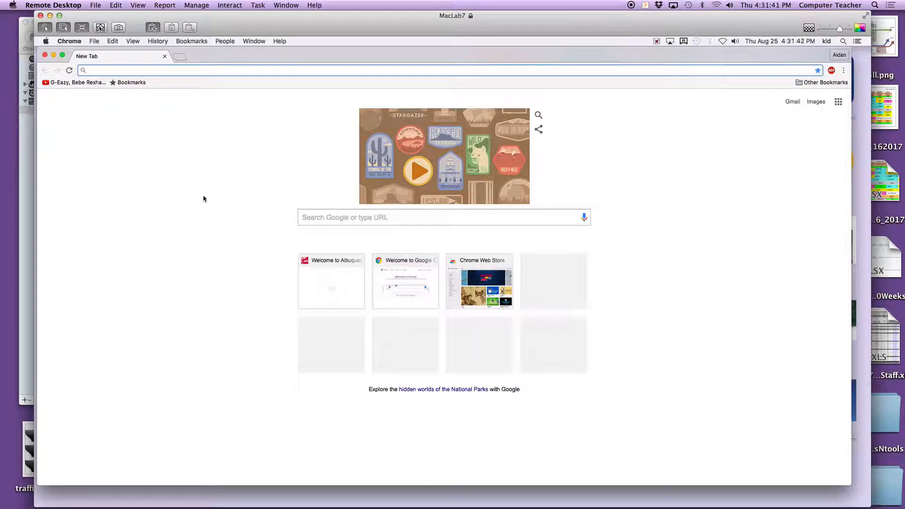
{"action": "mouse_move", "coordinate": [235, 194]}
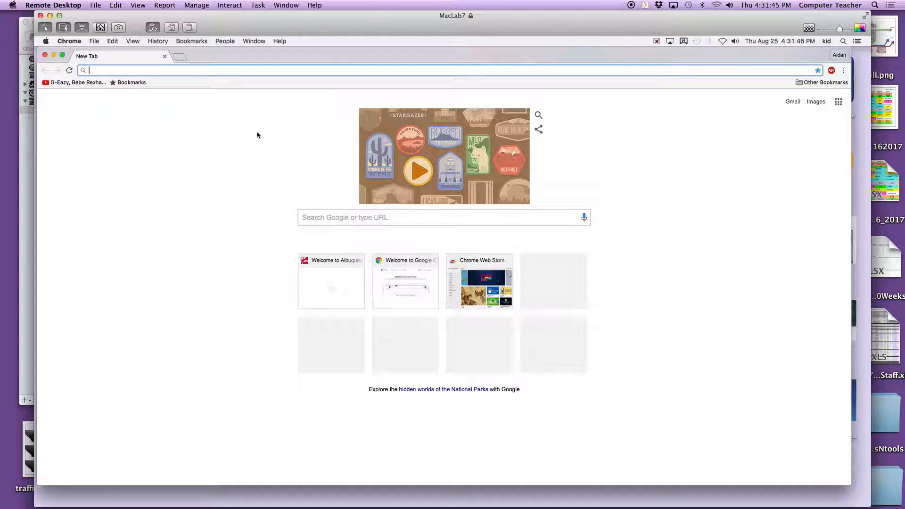
In Chrome Preferences, toggle startup and leave it on 'Open a specific page or set of pages'.
{"action": "left_click", "coordinate": [69, 40]}
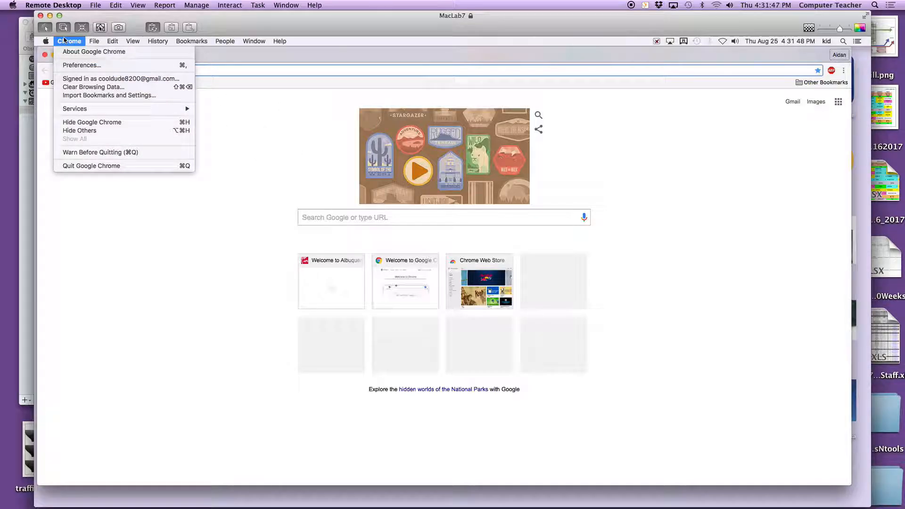
{"action": "mouse_move", "coordinate": [81, 65]}
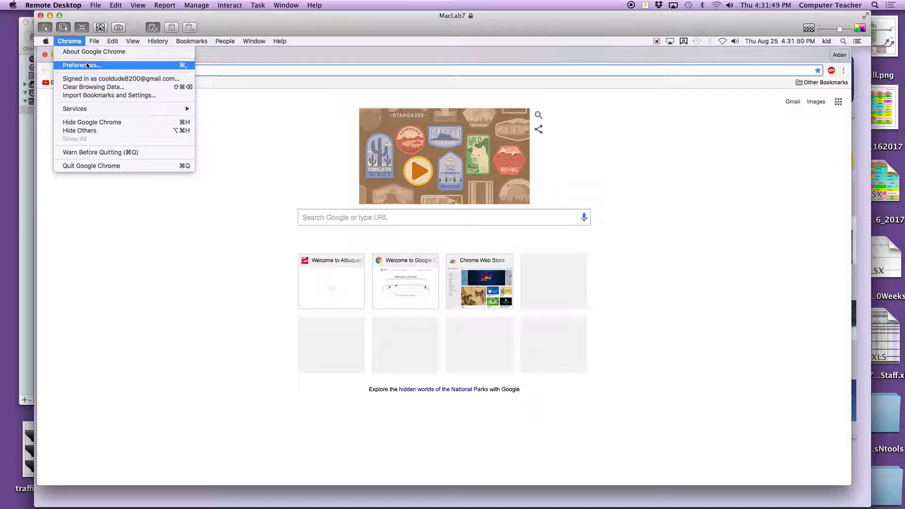
{"action": "left_click", "coordinate": [81, 65]}
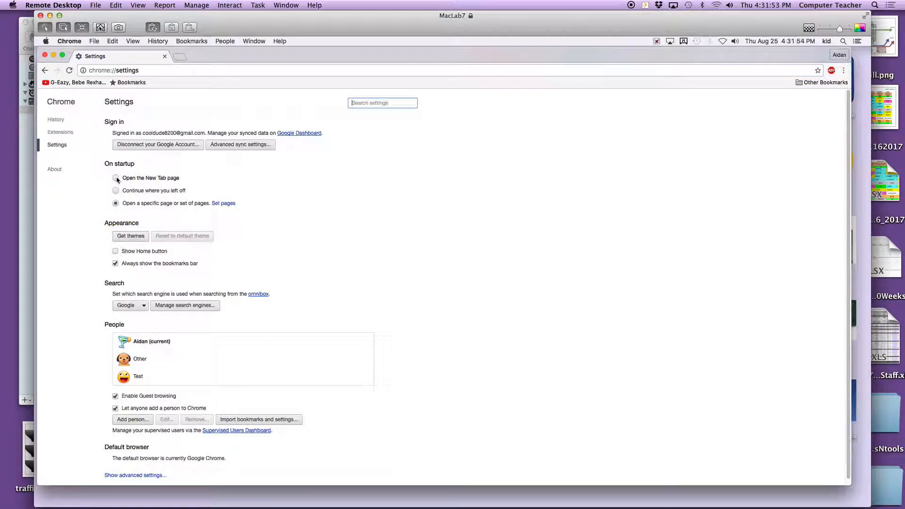
{"action": "left_click", "coordinate": [115, 191]}
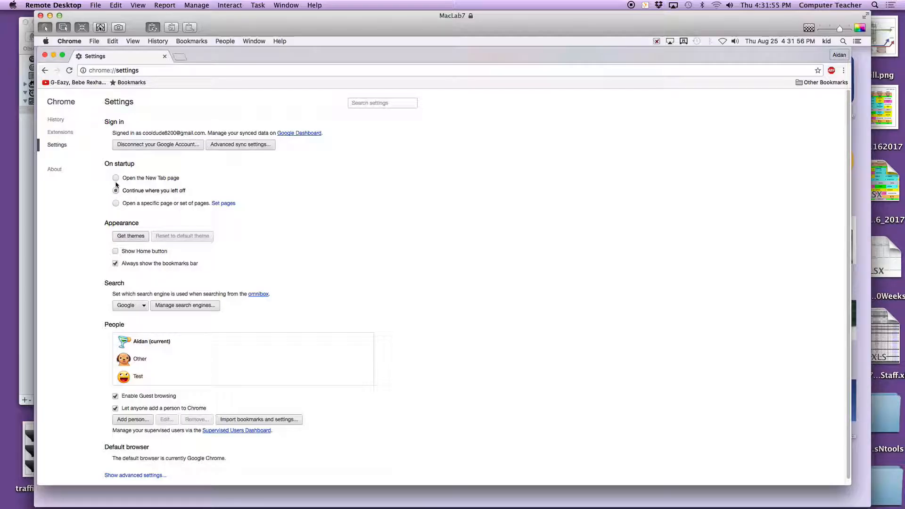
{"action": "left_click", "coordinate": [116, 202]}
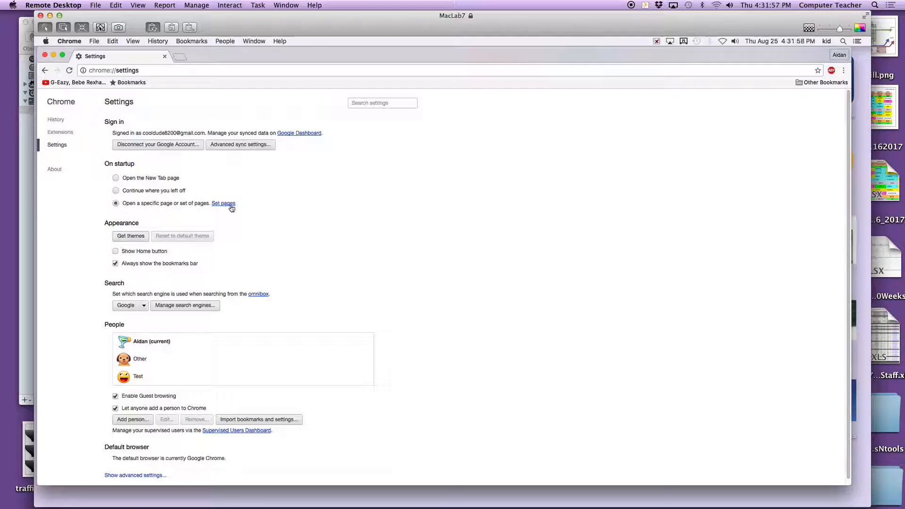
Bring up the startup pages list via Set pages, closing and reopening it once.
{"action": "left_click", "coordinate": [223, 204]}
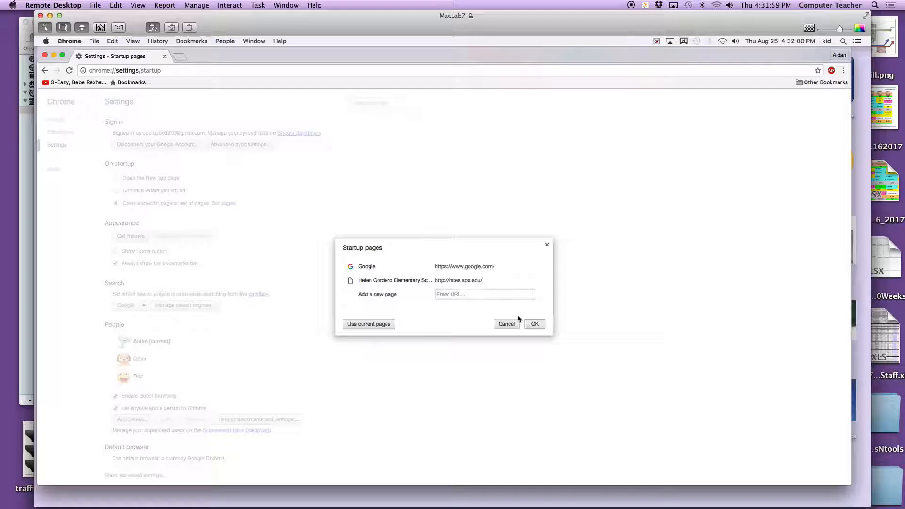
{"action": "left_click", "coordinate": [533, 323]}
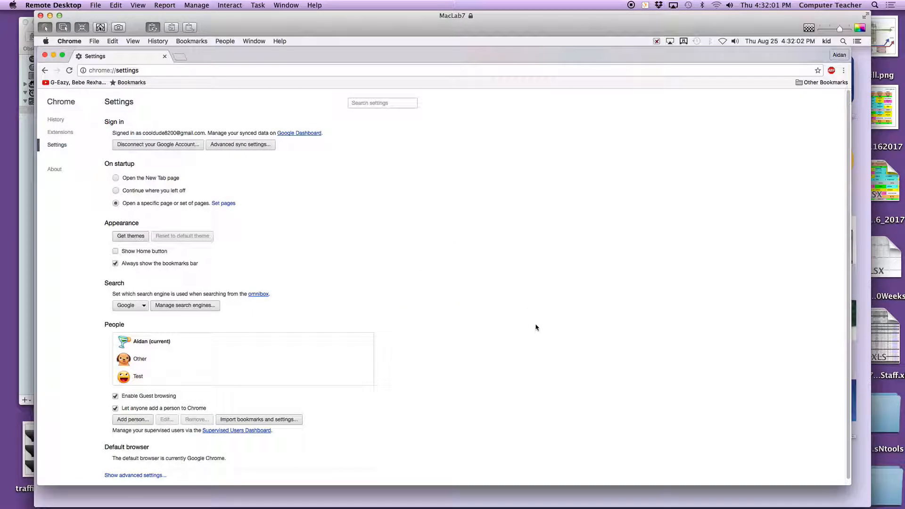
{"action": "left_click", "coordinate": [224, 202]}
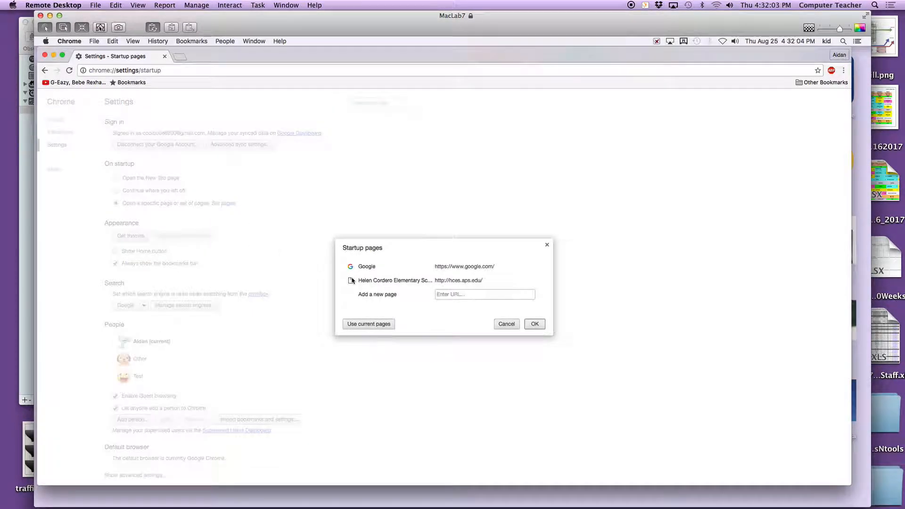
{"action": "mouse_move", "coordinate": [539, 266]}
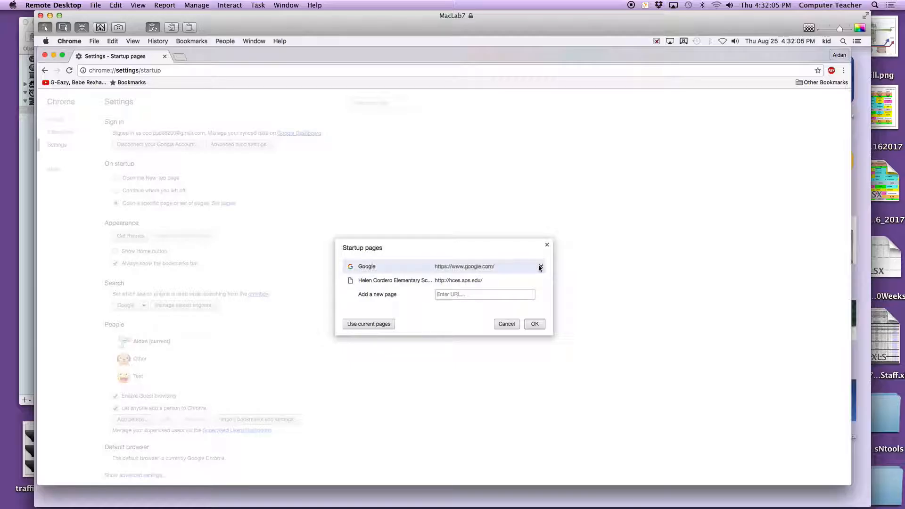
Remove the Google and hces.aps.edu startup pages, save the empty list, and quit Chrome.
{"action": "left_click", "coordinate": [540, 266]}
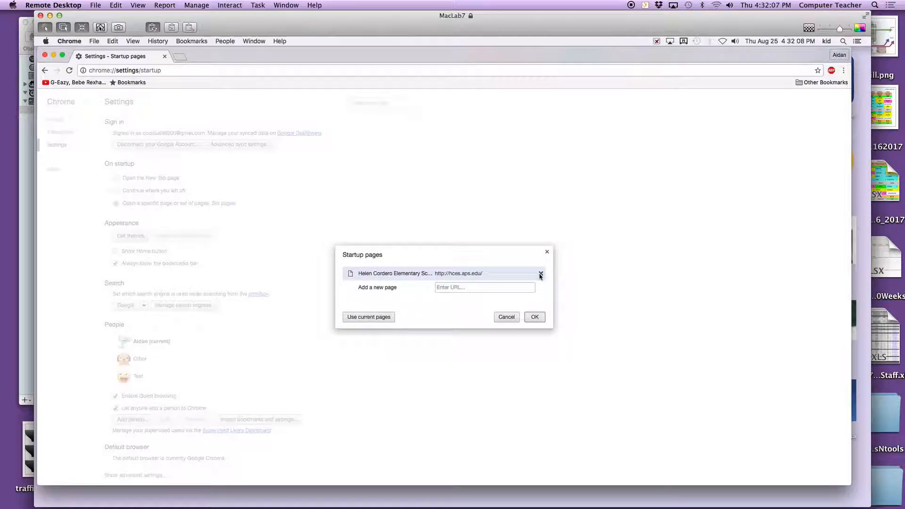
{"action": "left_click", "coordinate": [540, 273]}
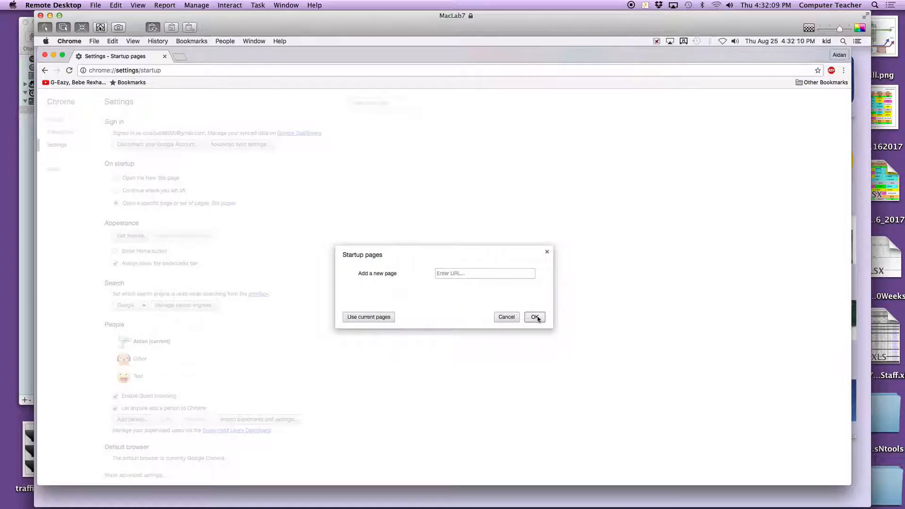
{"action": "left_click", "coordinate": [534, 317]}
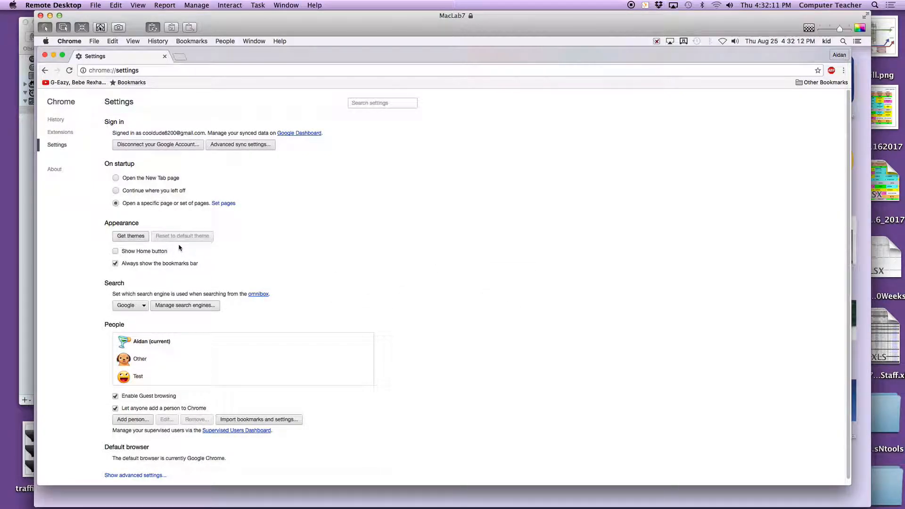
{"action": "left_click", "coordinate": [69, 40]}
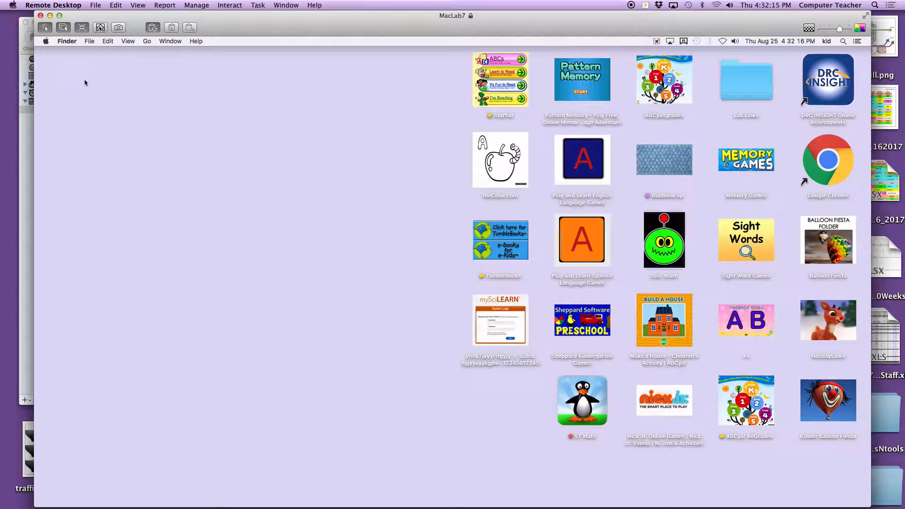
Restart MacLab7 from the Apple menu with 'Reopen windows' left unchecked.
{"action": "left_click", "coordinate": [45, 41]}
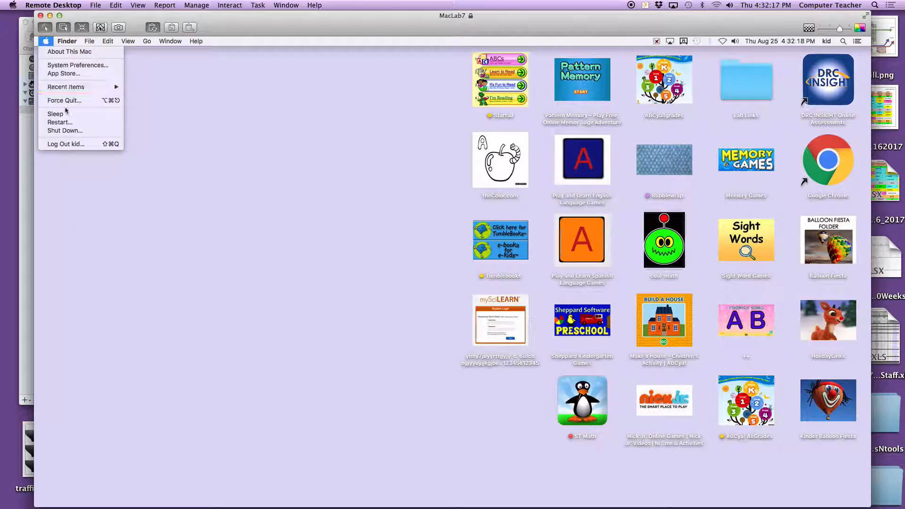
{"action": "left_click", "coordinate": [60, 121]}
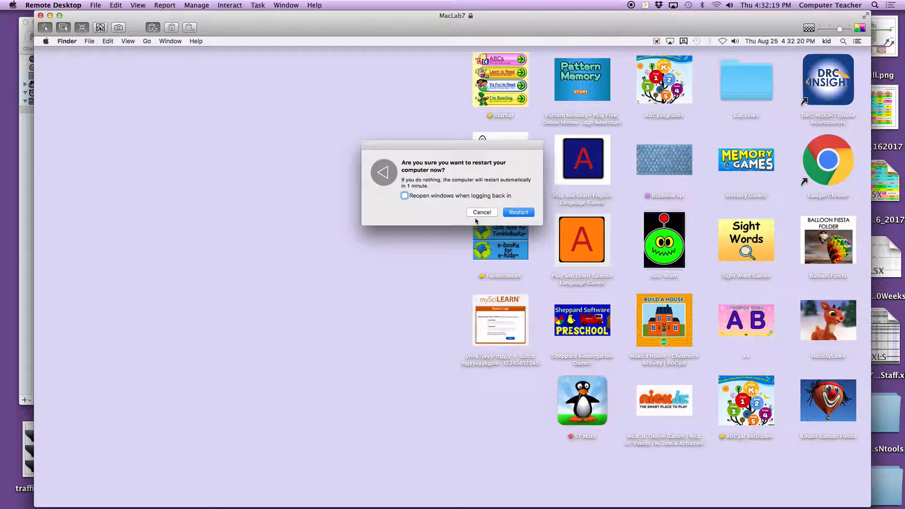
{"action": "left_click", "coordinate": [482, 212]}
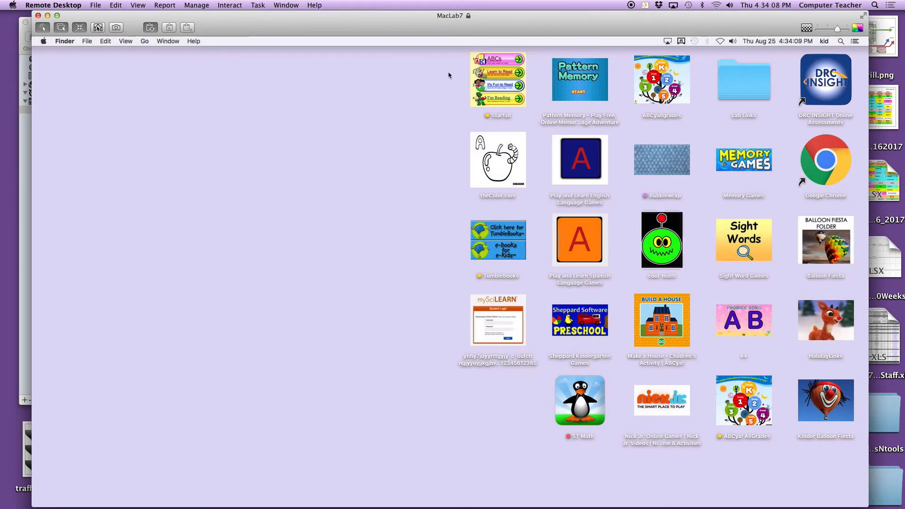
{"action": "mouse_move", "coordinate": [420, 15]}
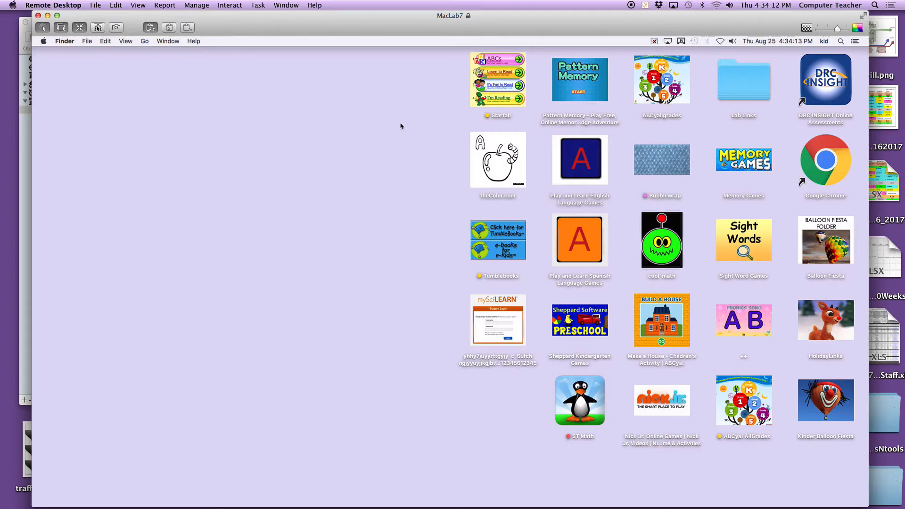
{"action": "mouse_move", "coordinate": [620, 40]}
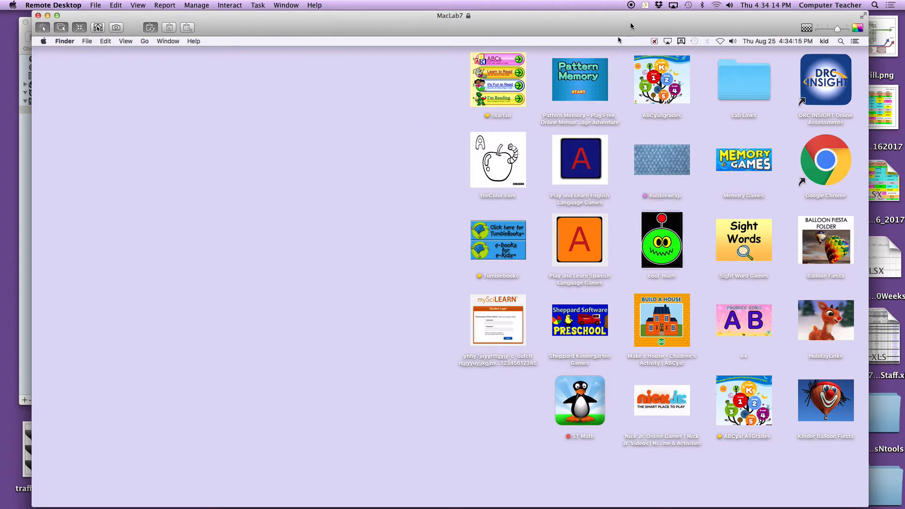